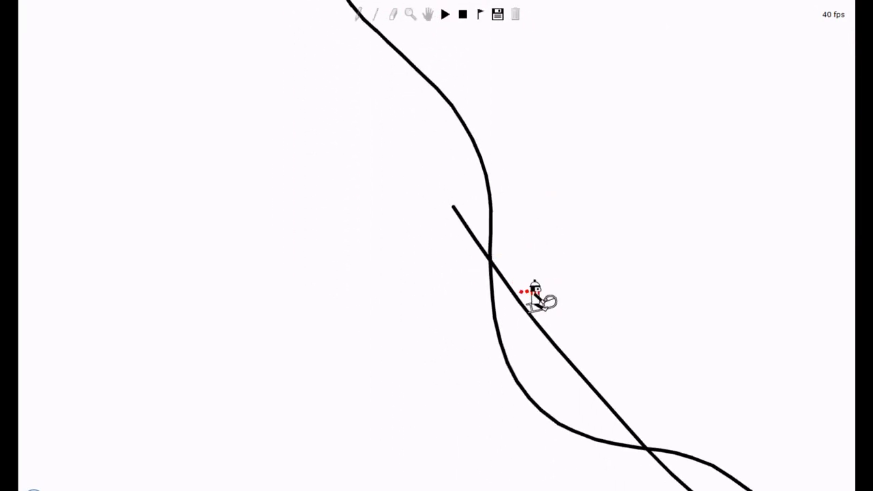
- Start playback and watch the sledder ride the curves toward the 'Turn Back!' hill
click(444, 13)
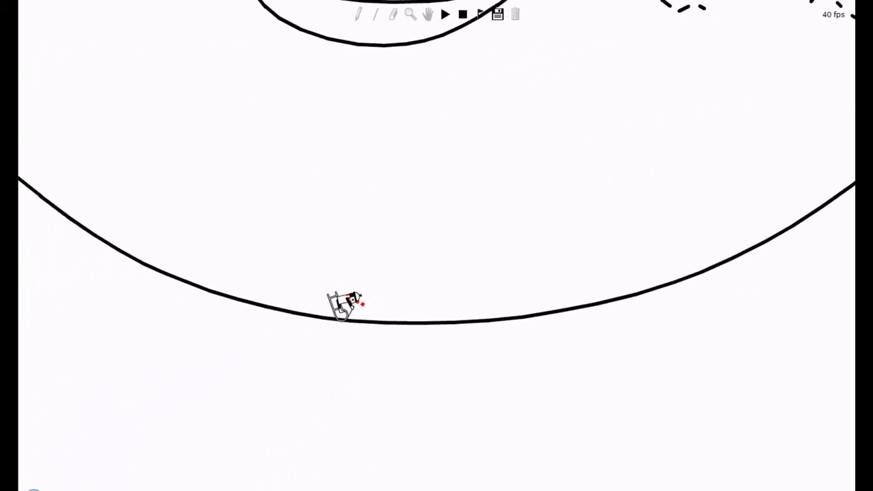
click(444, 14)
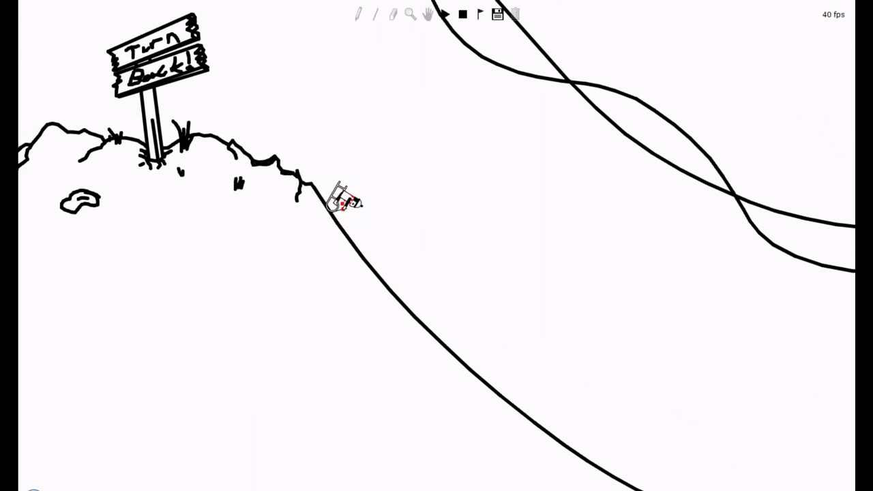